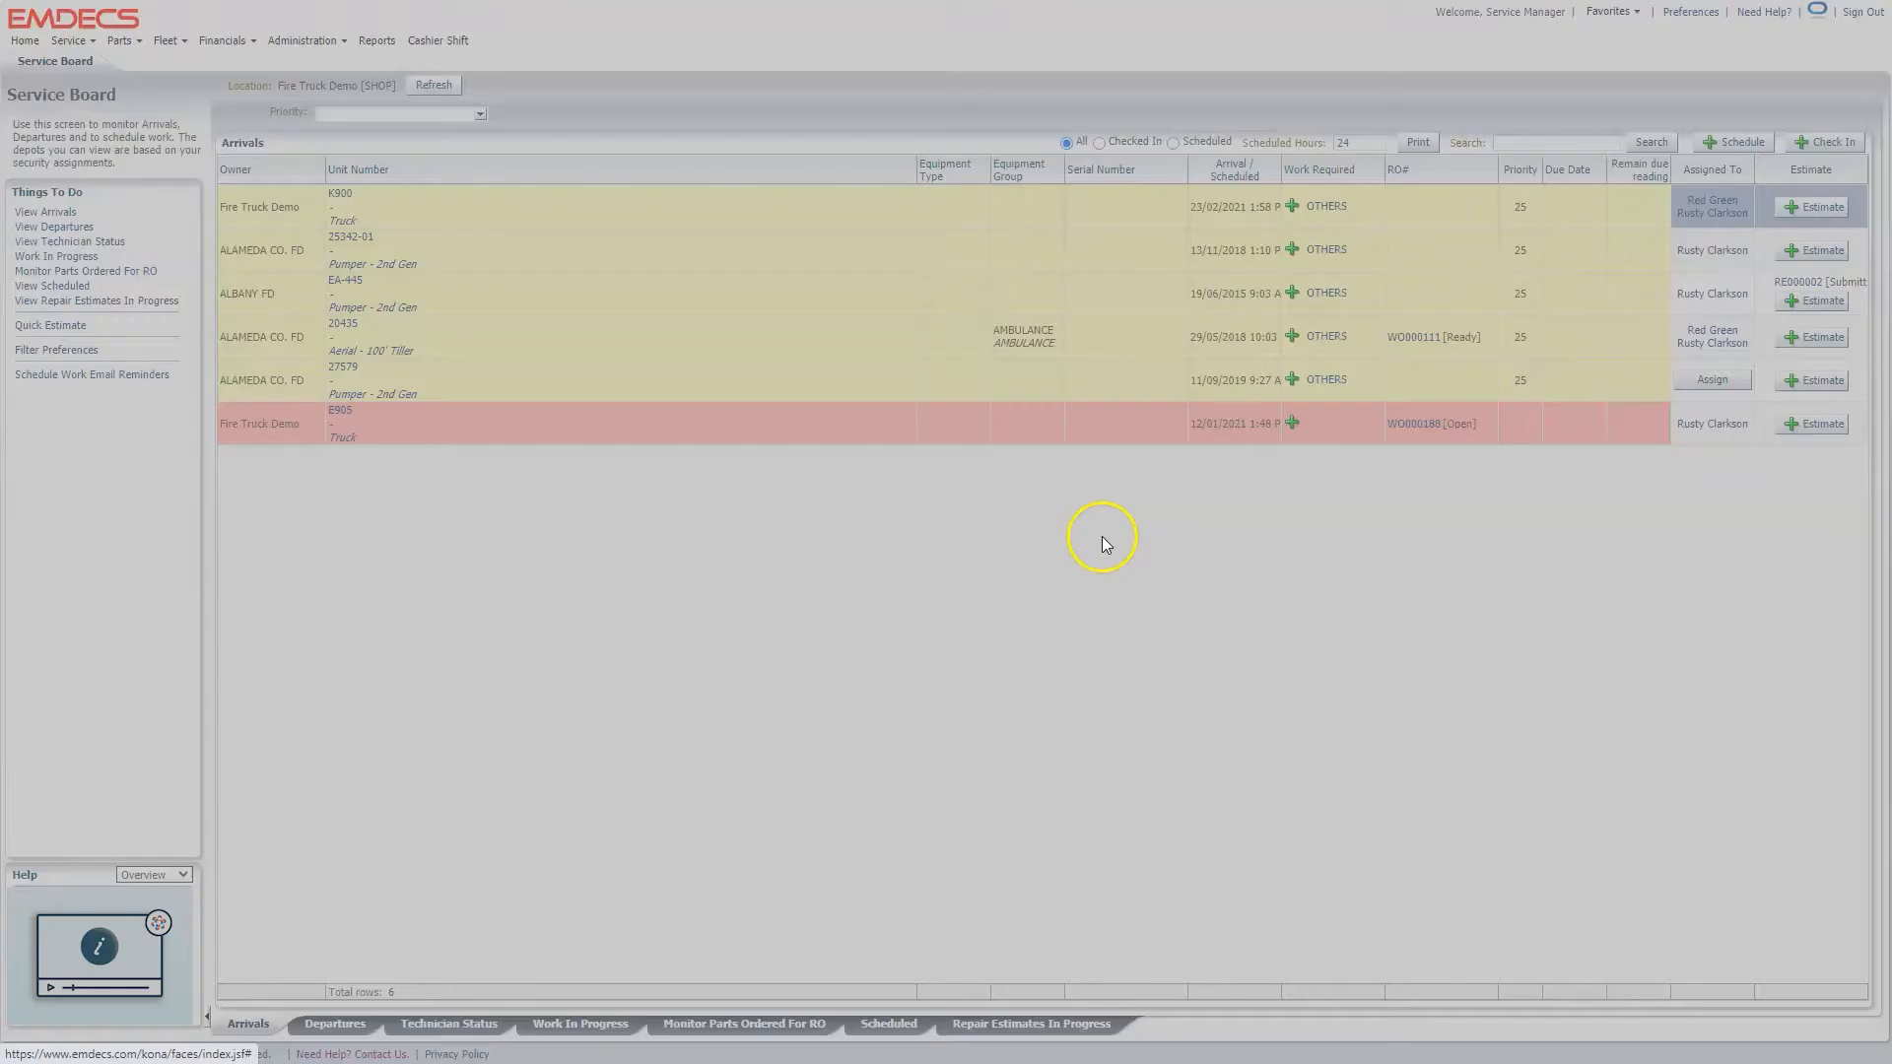
Start checking in the Fire Truck Demo unit T4 from the Service Board.
{"action": "left_click", "coordinate": [1825, 142]}
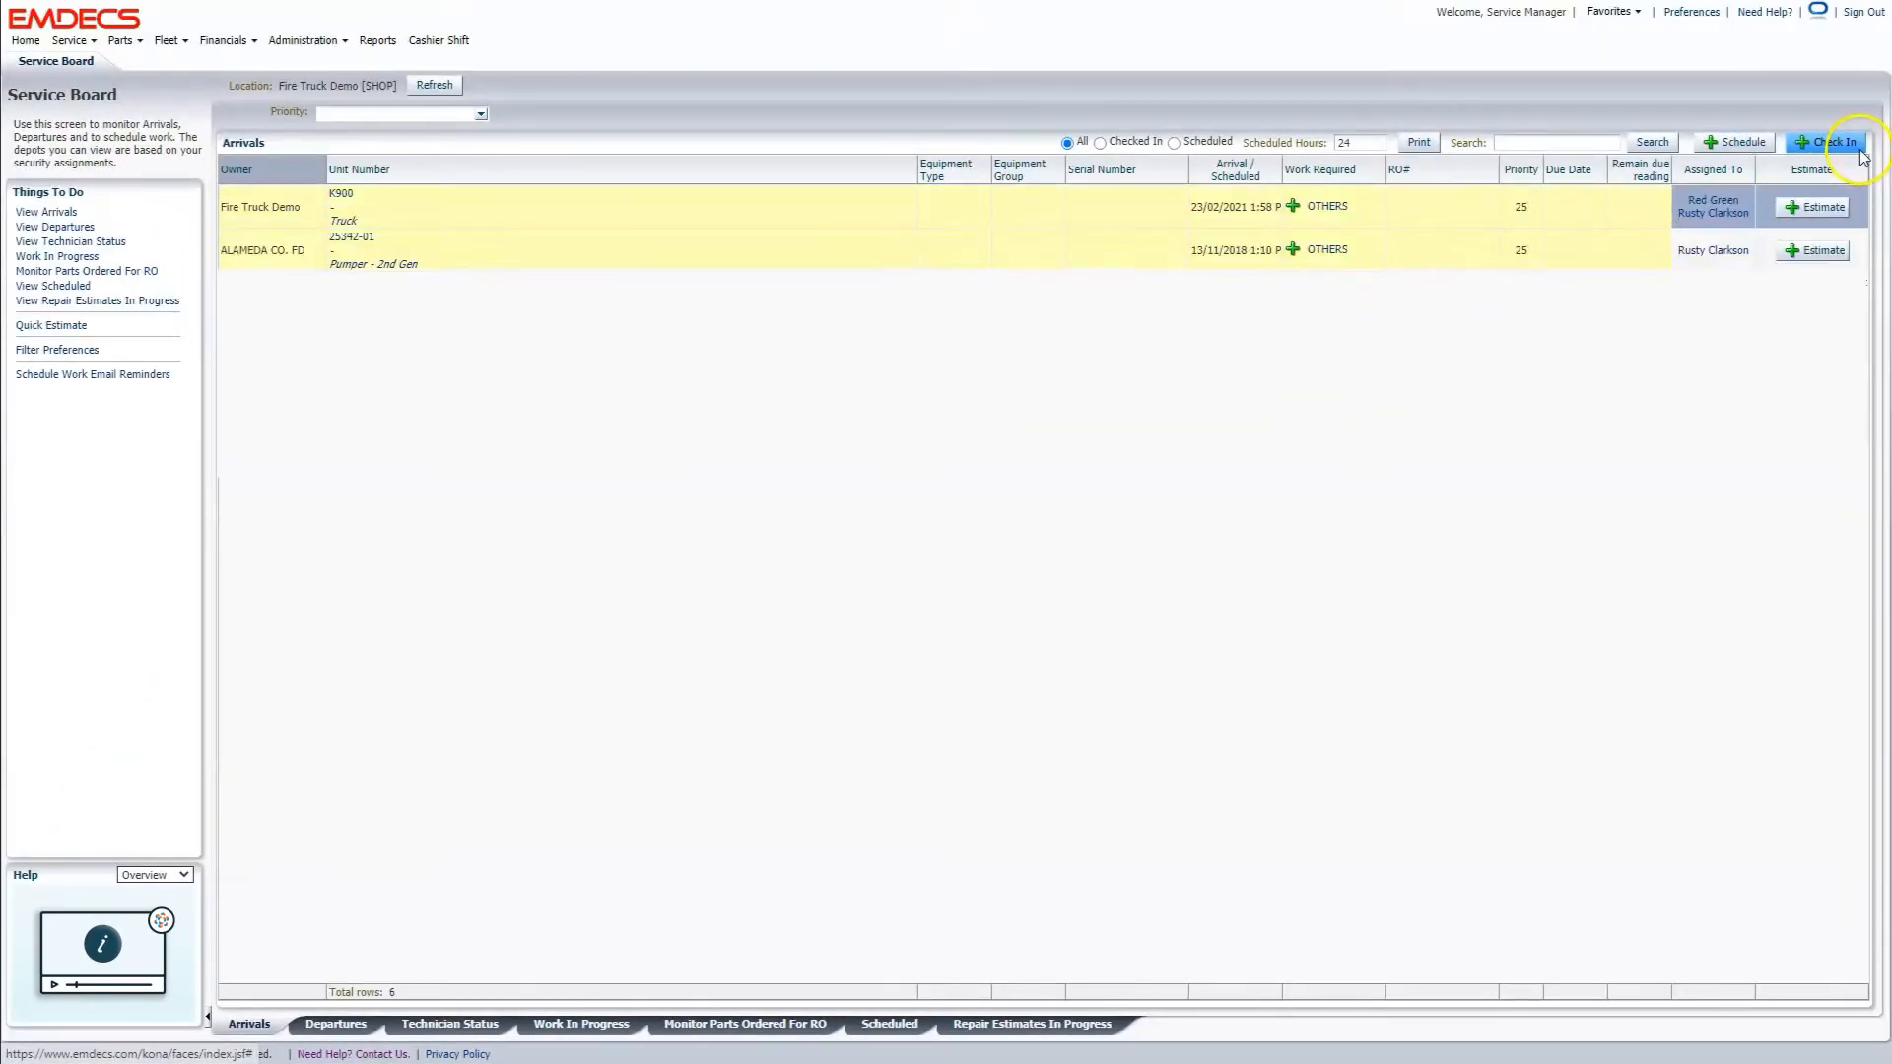
{"action": "left_click", "coordinate": [434, 85]}
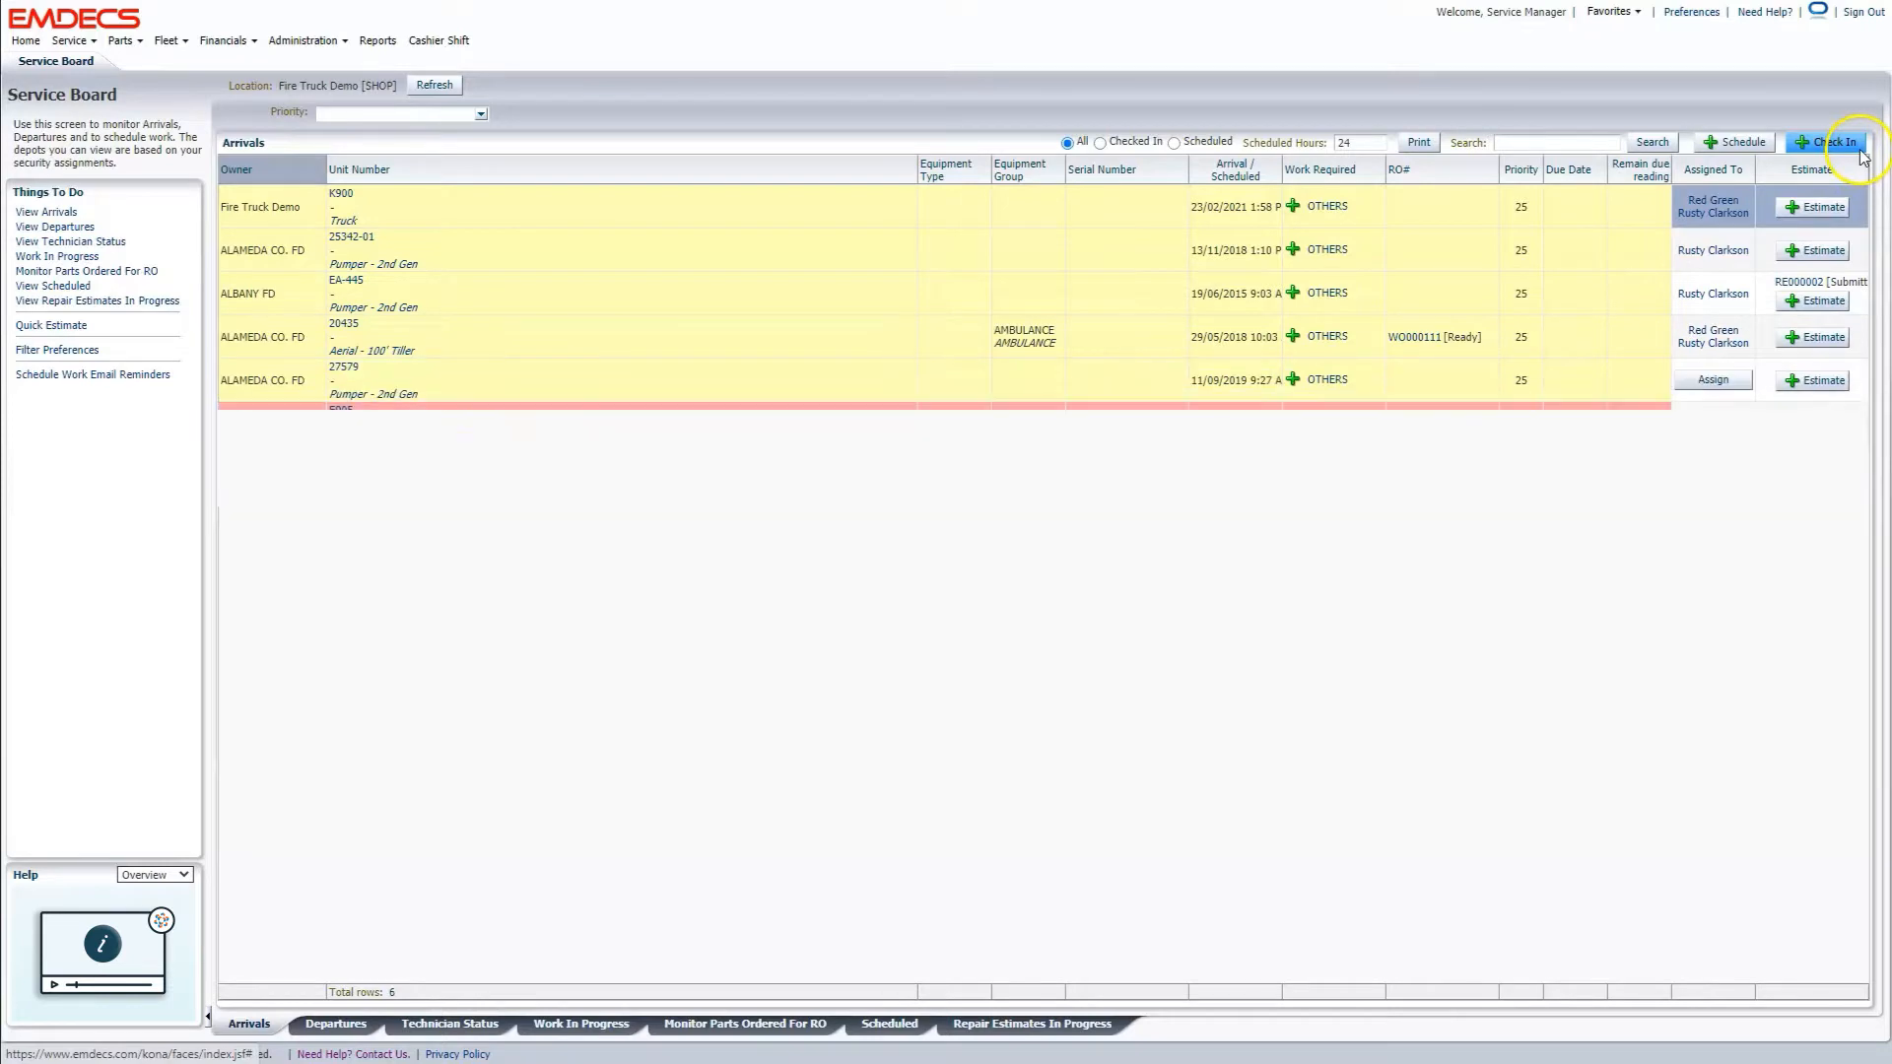
{"action": "left_click", "coordinate": [1830, 142]}
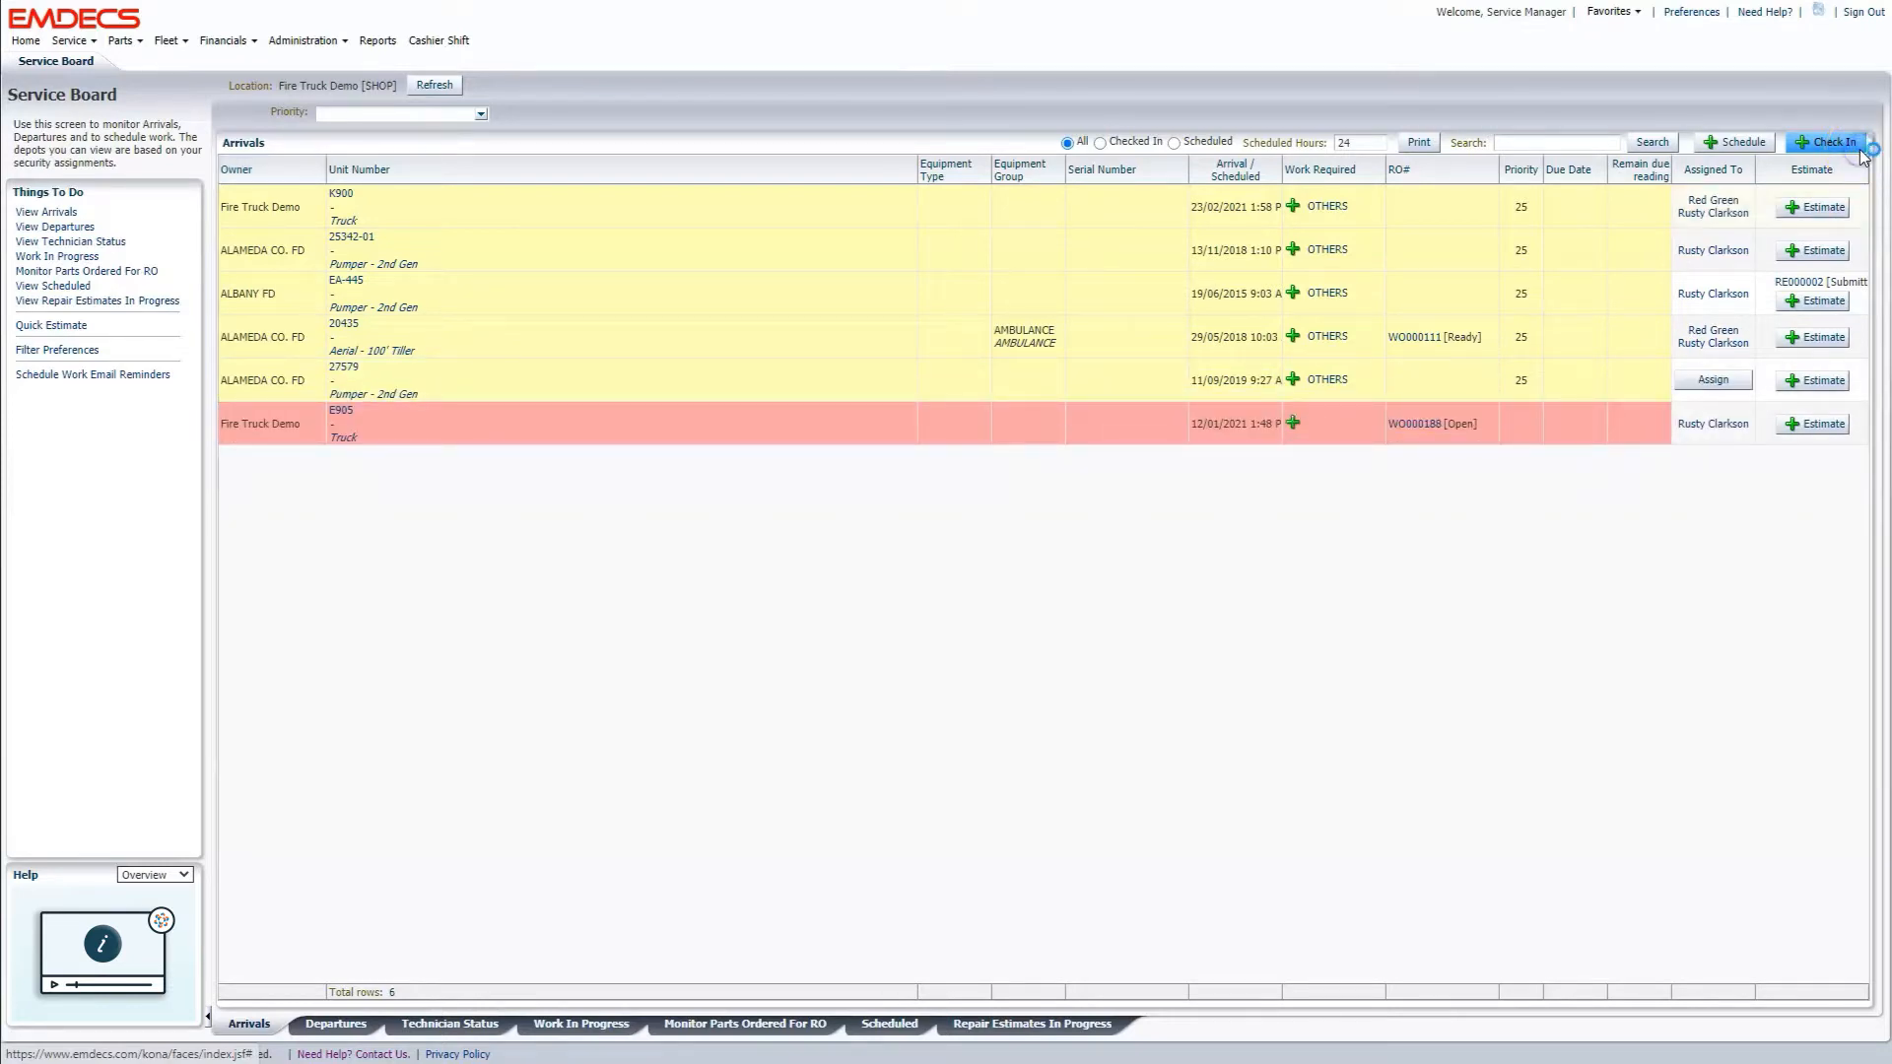
{"action": "left_click", "coordinate": [1824, 142]}
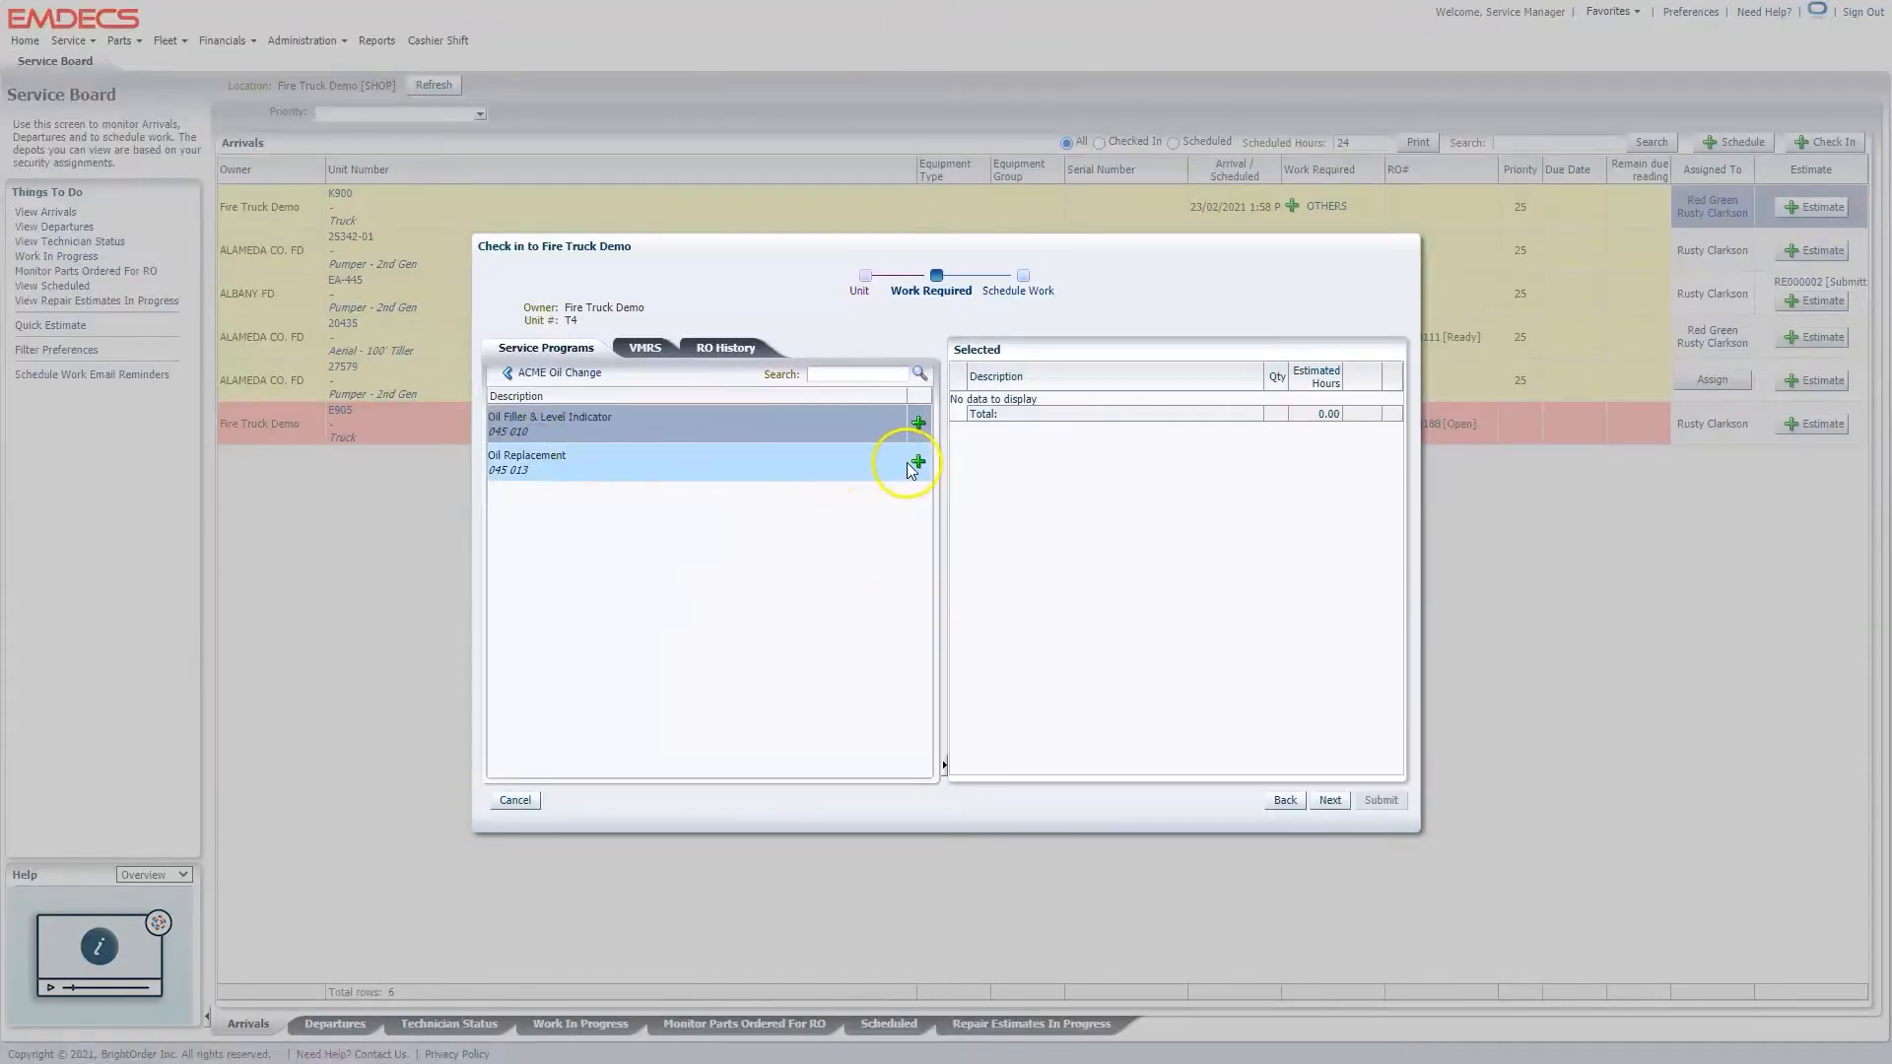
Add Oil Replacement from the ACME Oil Change program and continue to Schedule Work.
{"action": "left_click", "coordinate": [919, 461]}
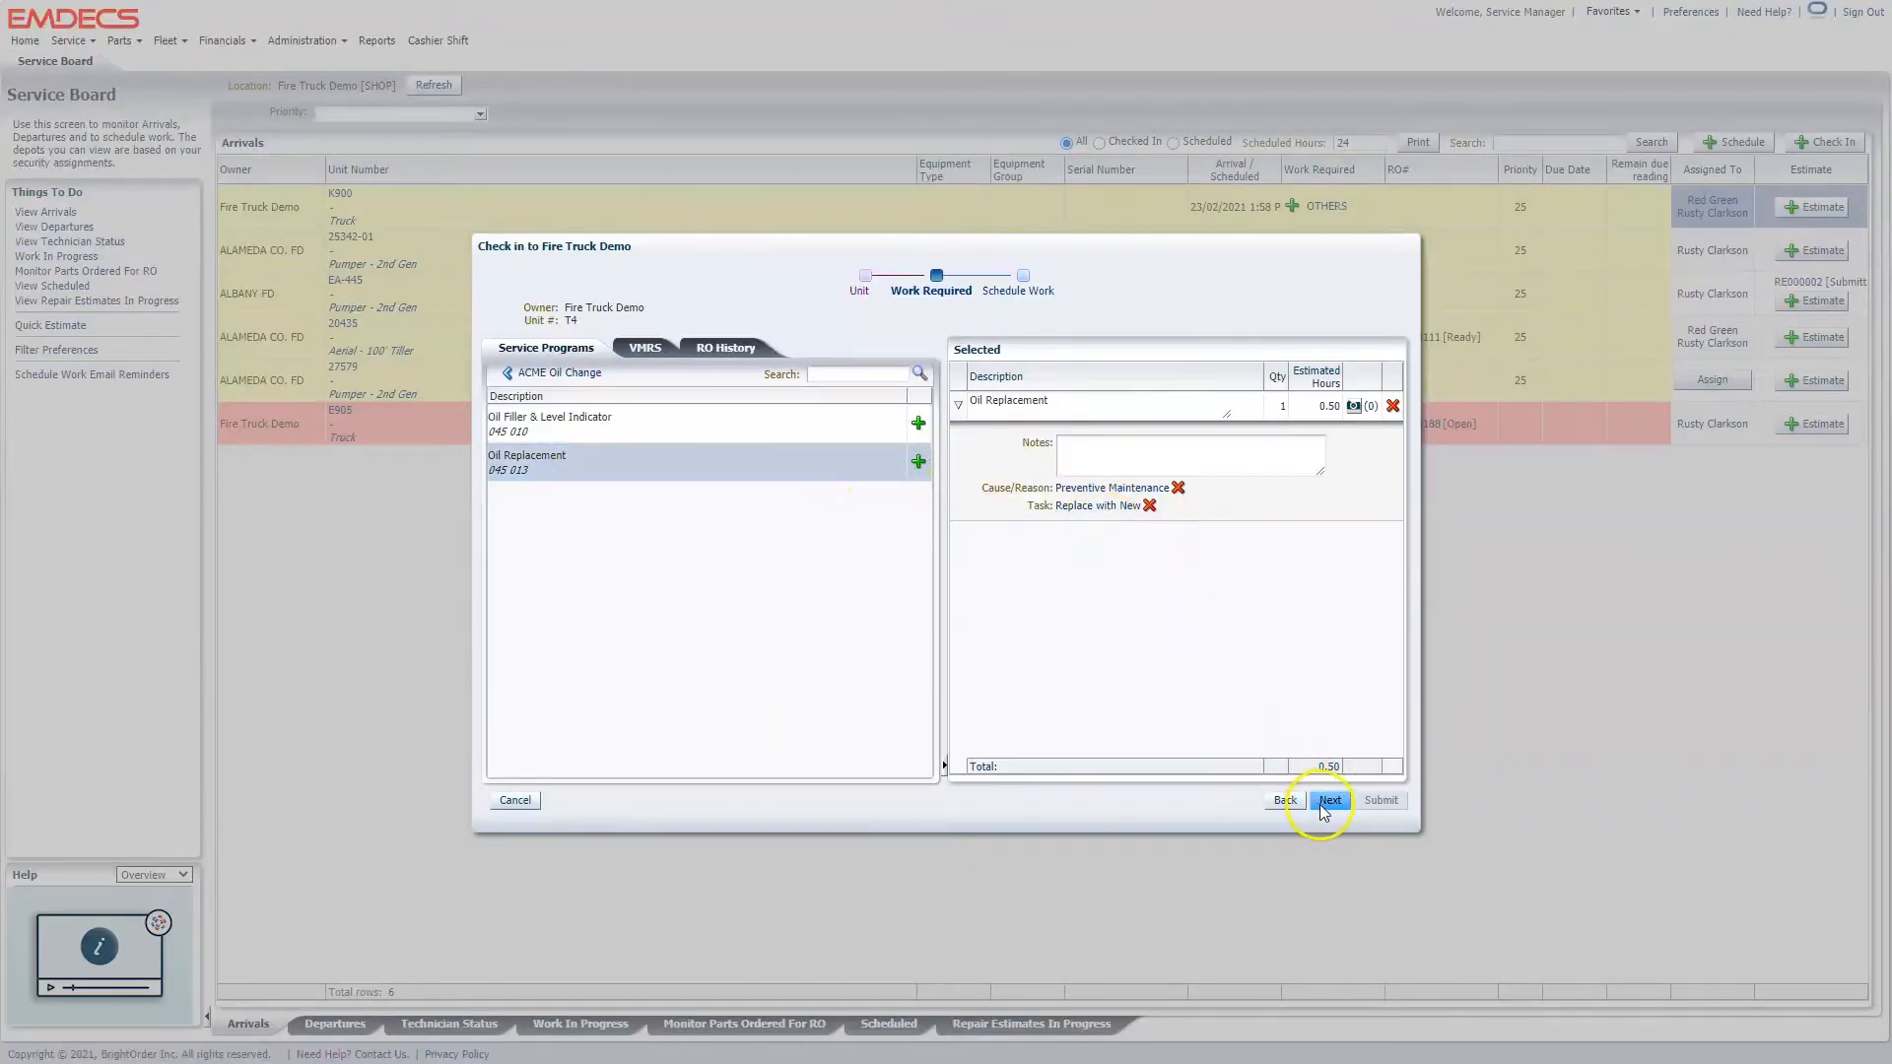
{"action": "left_click", "coordinate": [1328, 800]}
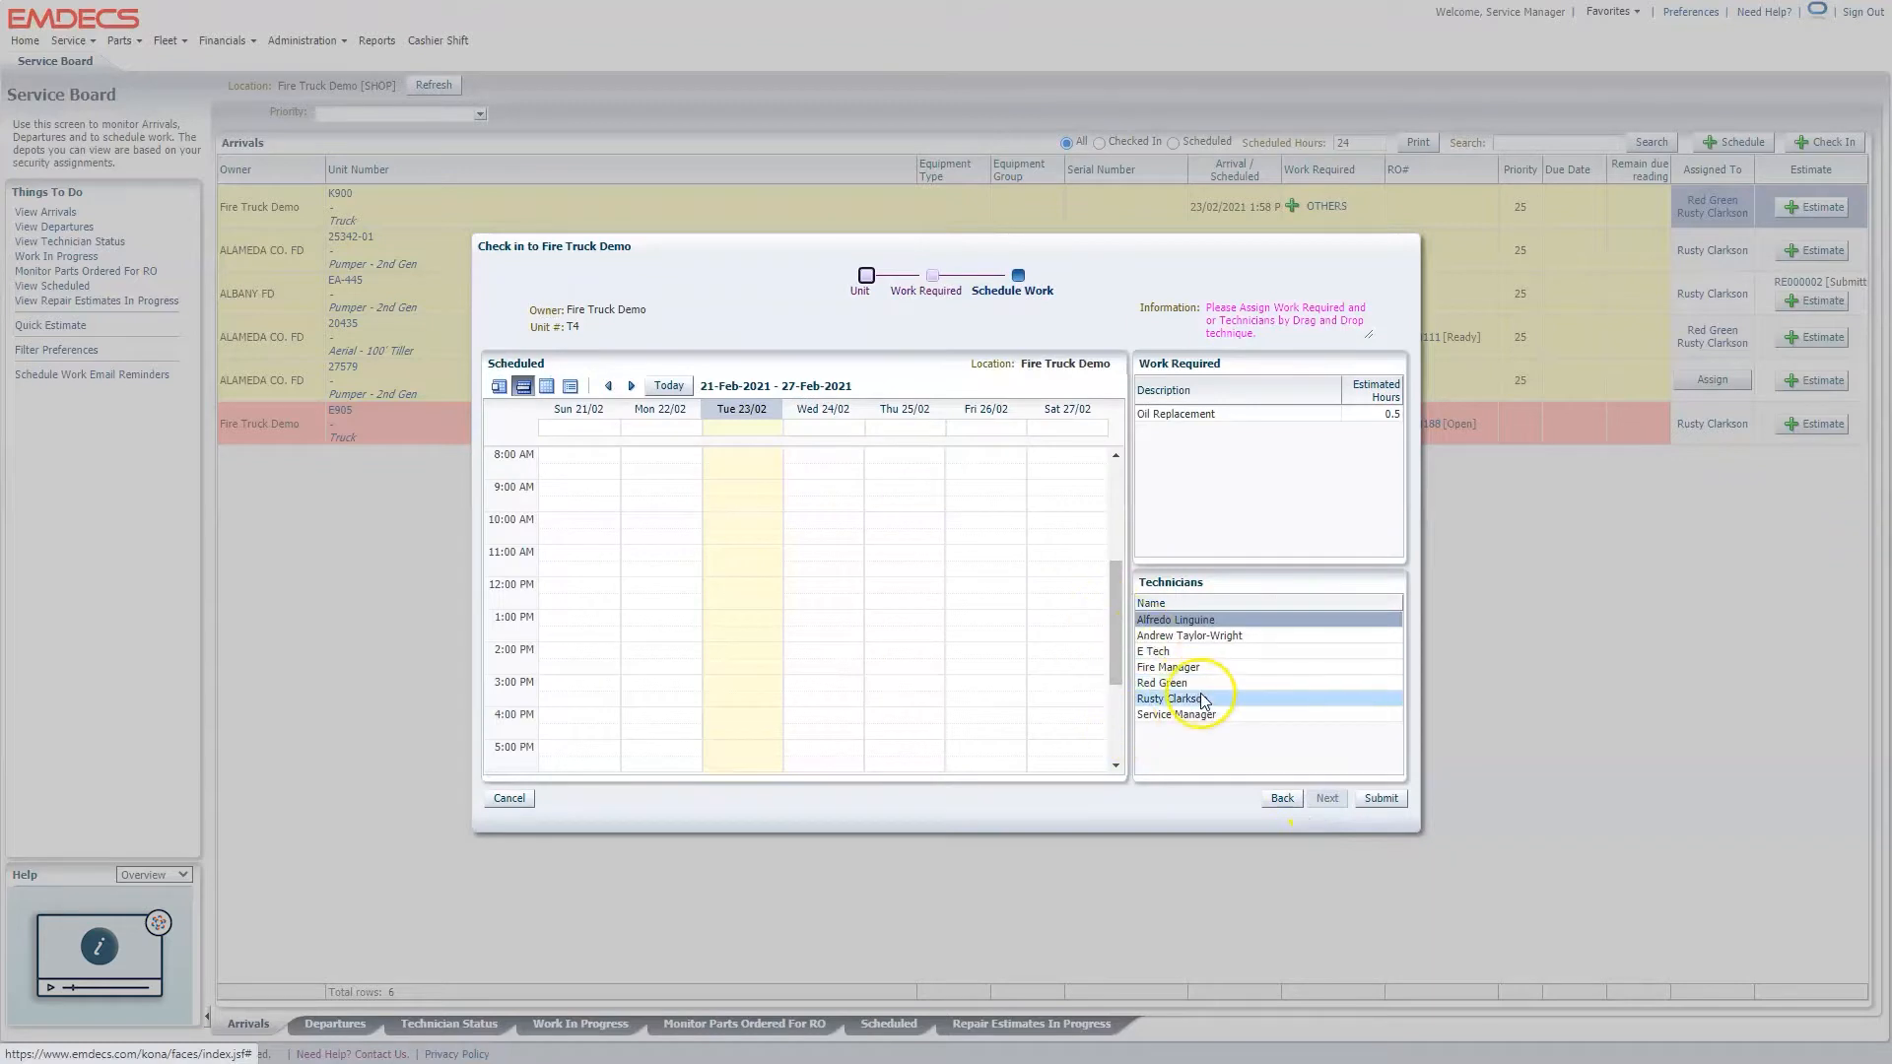